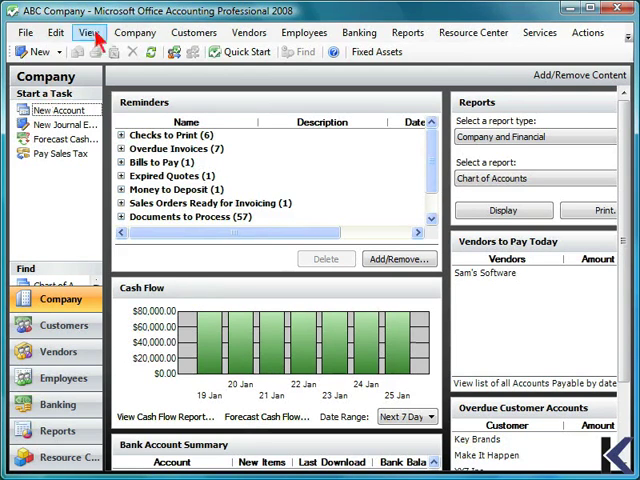
{"action": "mouse_move", "coordinate": [136, 32]}
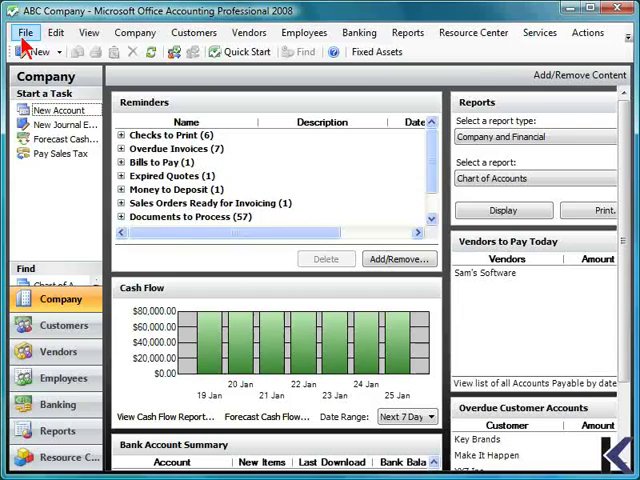
Bring up the File menu's company commands, including Accountant Transfer and Utilities submenus
{"action": "left_click", "coordinate": [24, 32]}
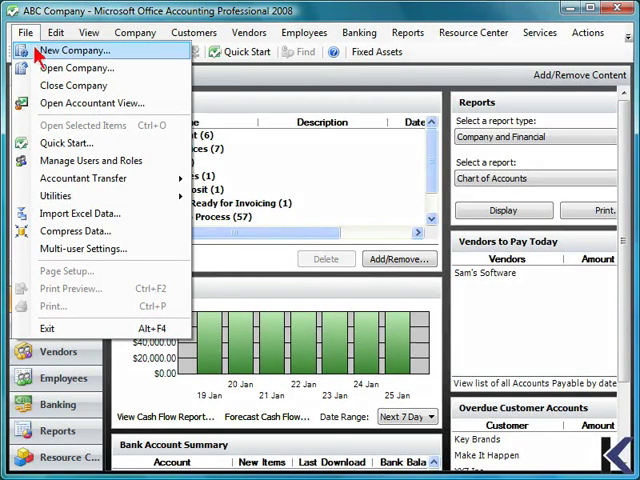
{"action": "mouse_move", "coordinate": [92, 104]}
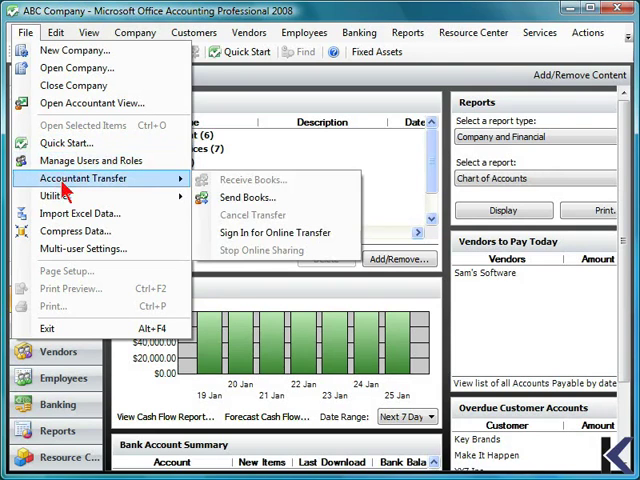
{"action": "mouse_move", "coordinate": [56, 196]}
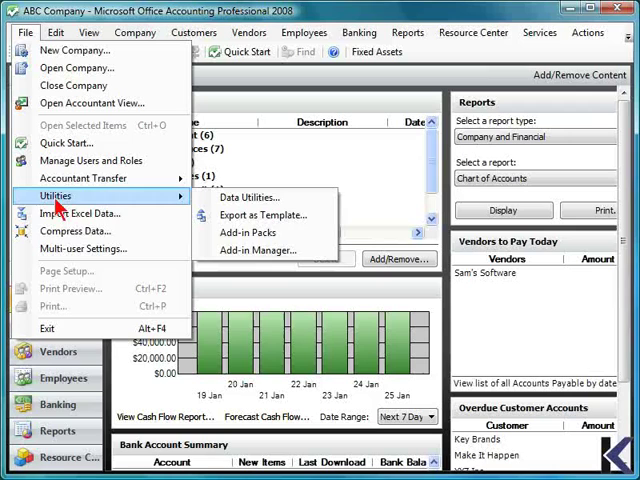
{"action": "mouse_move", "coordinate": [76, 232]}
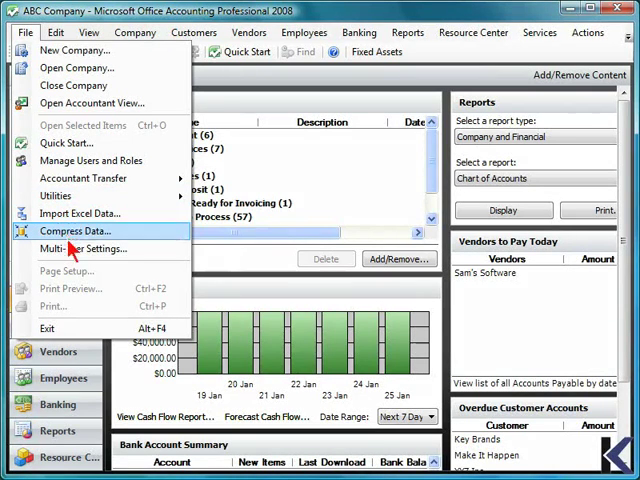
{"action": "mouse_move", "coordinate": [76, 300]}
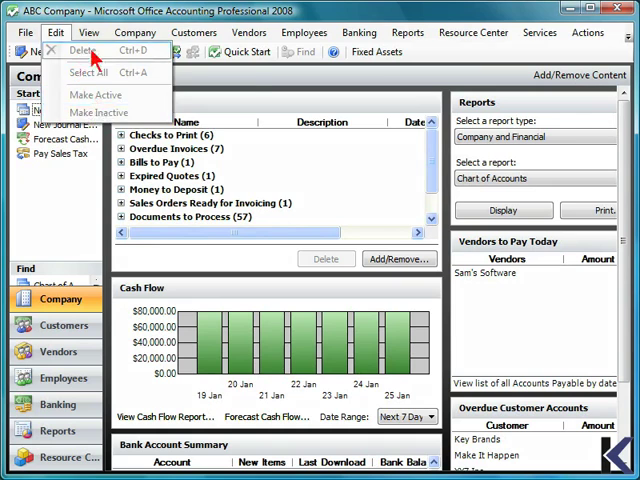
Bring up the View menu with refresh, switch view and add/remove content commands
{"action": "left_click", "coordinate": [88, 32]}
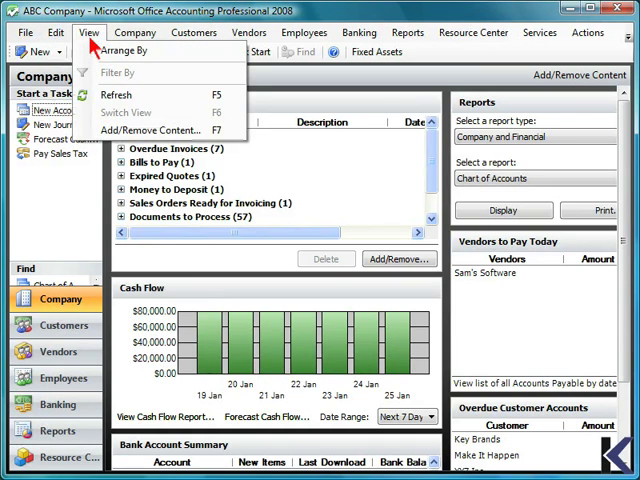
{"action": "mouse_move", "coordinate": [124, 50]}
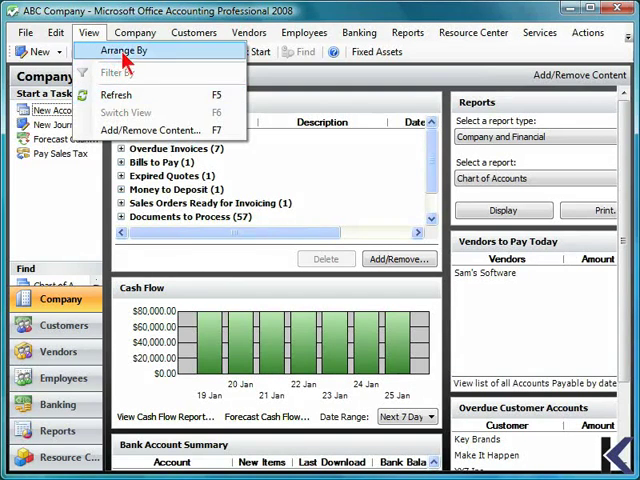
Browse the Company menu and show its Company Lists submenu of accounts, journal entries and items
{"action": "left_click", "coordinate": [136, 32]}
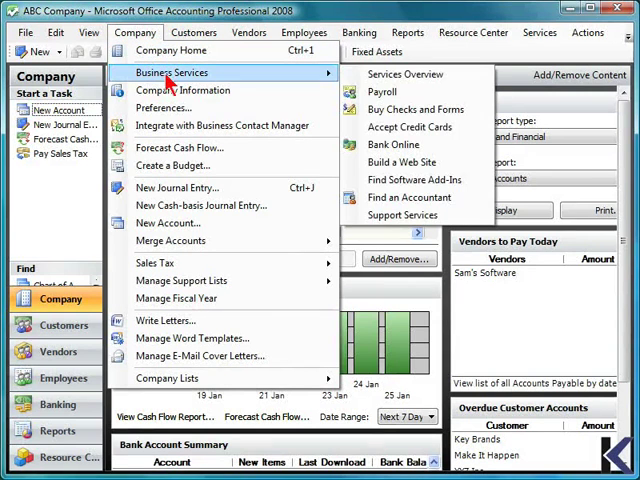
{"action": "mouse_move", "coordinate": [382, 92]}
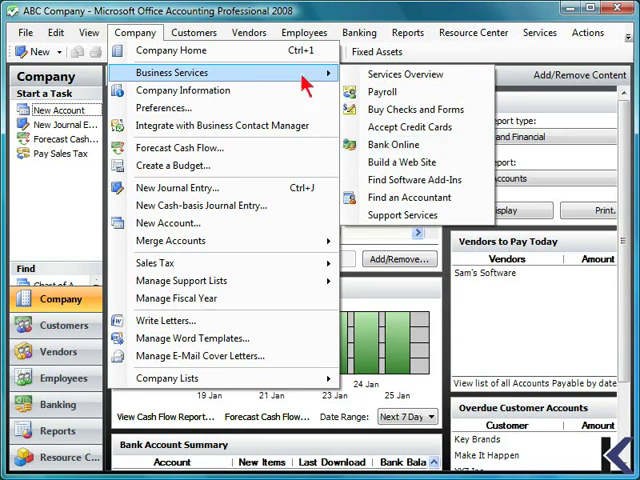
{"action": "mouse_move", "coordinate": [182, 90]}
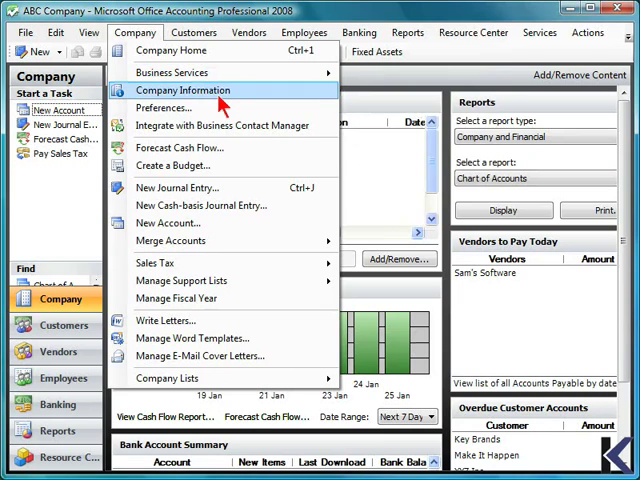
{"action": "mouse_move", "coordinate": [164, 108]}
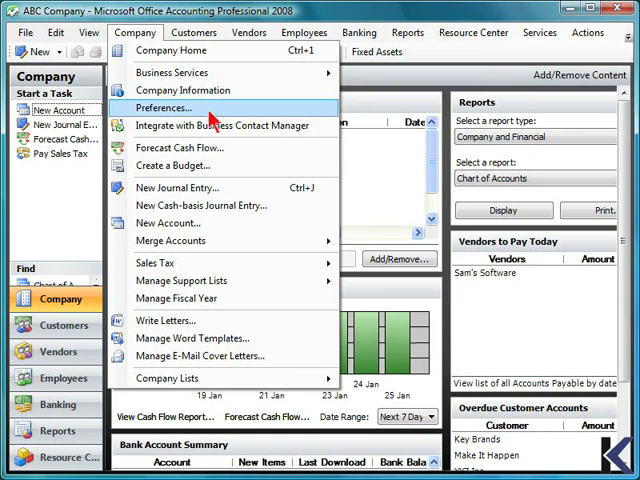
{"action": "mouse_move", "coordinate": [220, 126]}
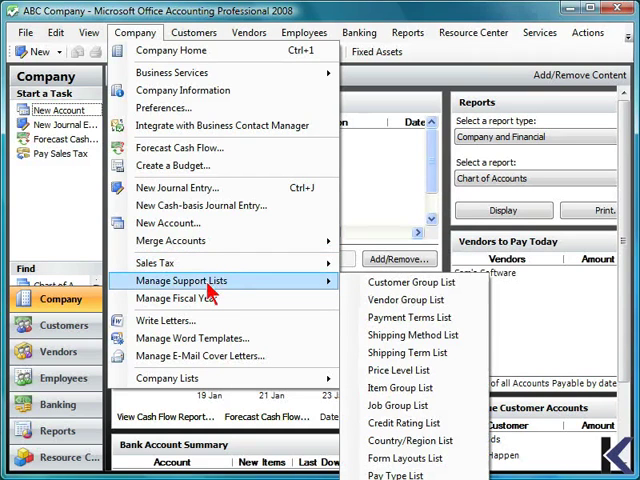
{"action": "mouse_move", "coordinate": [180, 298]}
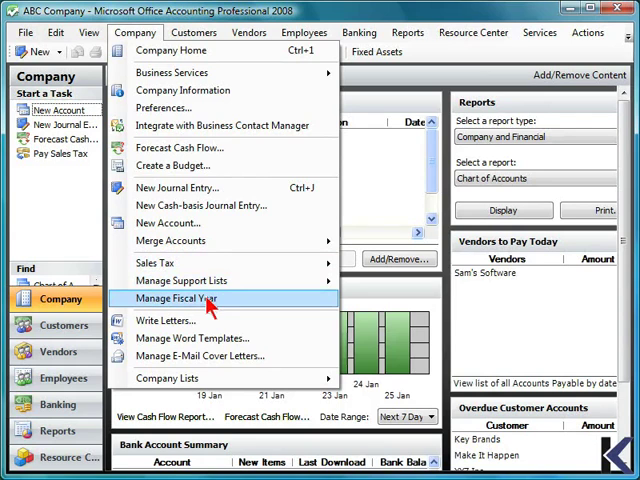
{"action": "mouse_move", "coordinate": [196, 320]}
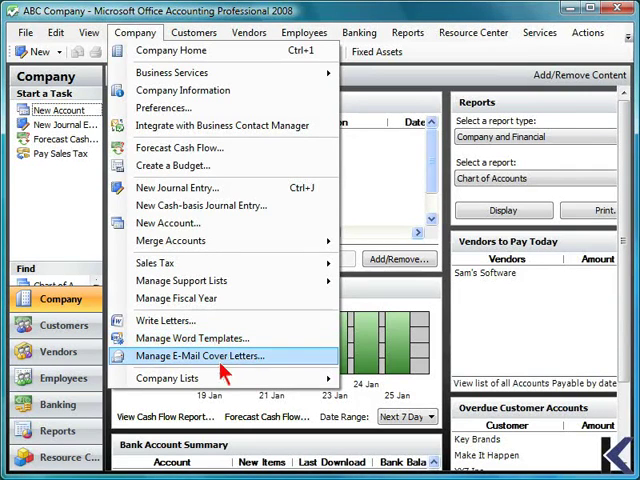
{"action": "mouse_move", "coordinate": [168, 378]}
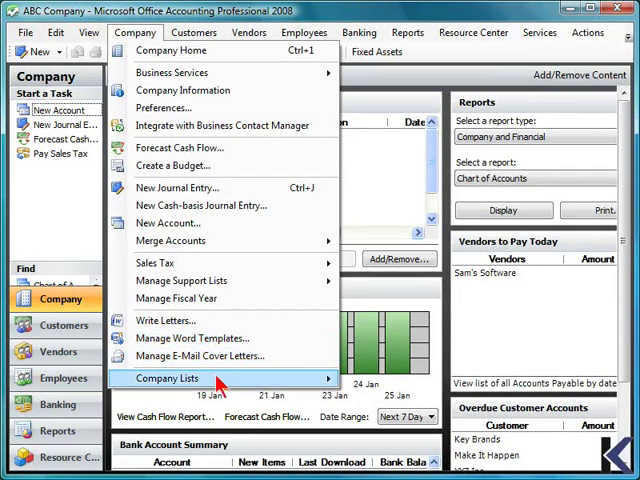
{"action": "left_click", "coordinate": [168, 378]}
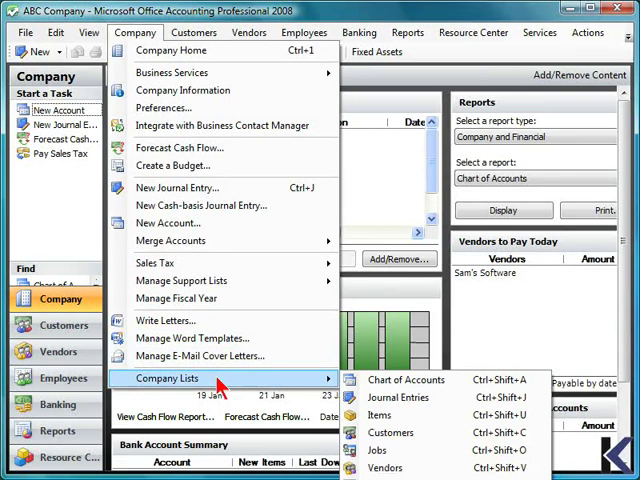
Bring up the Customers menu with payment, refund, statement and customer list commands
{"action": "left_click", "coordinate": [194, 32]}
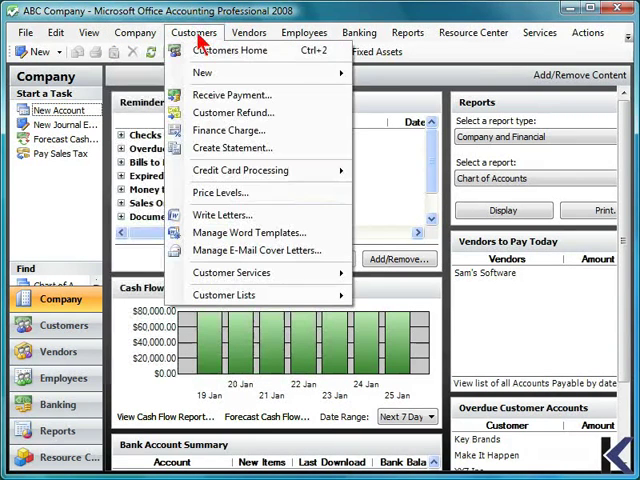
{"action": "mouse_move", "coordinate": [232, 94]}
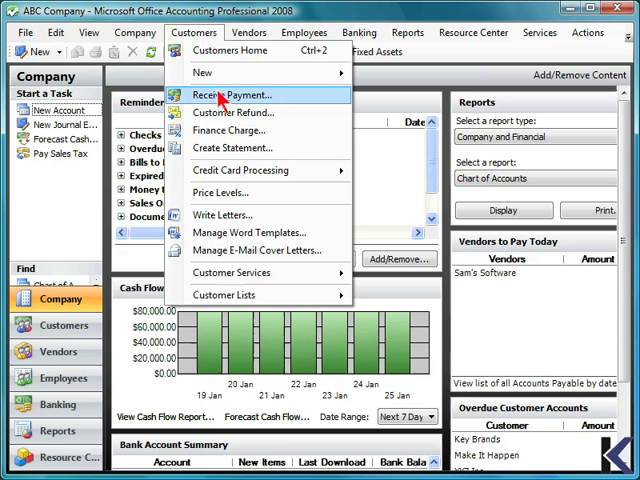
{"action": "mouse_move", "coordinate": [230, 112]}
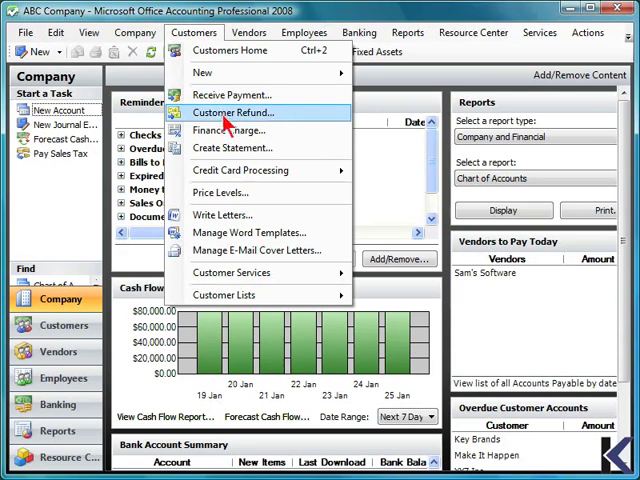
{"action": "mouse_move", "coordinate": [232, 148]}
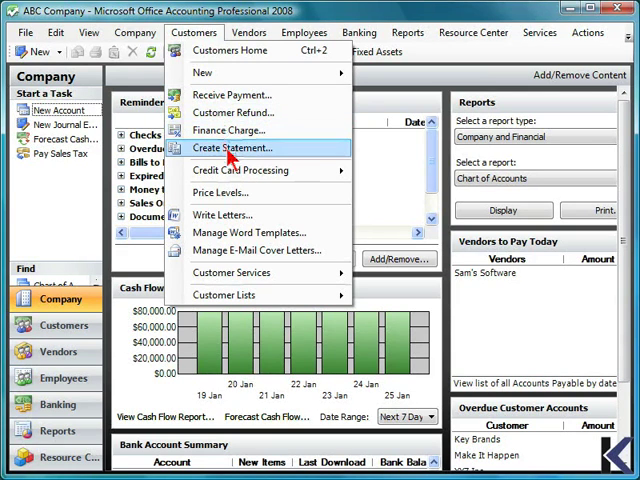
{"action": "mouse_move", "coordinate": [238, 170]}
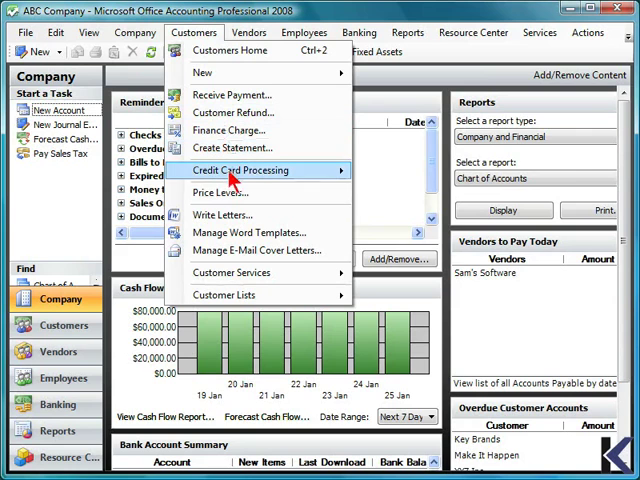
{"action": "mouse_move", "coordinate": [236, 170]}
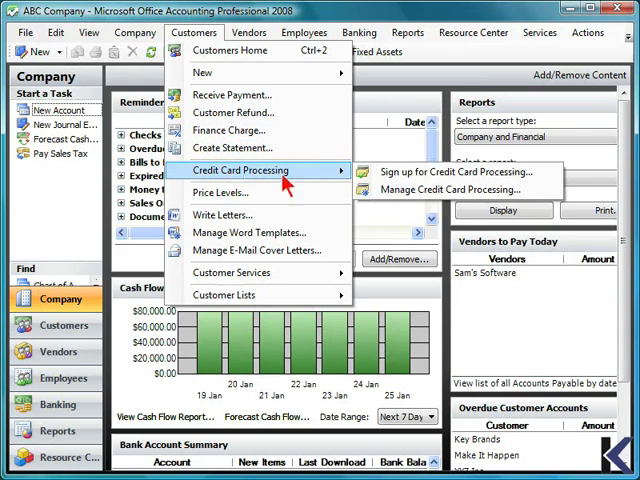
{"action": "mouse_move", "coordinate": [456, 172]}
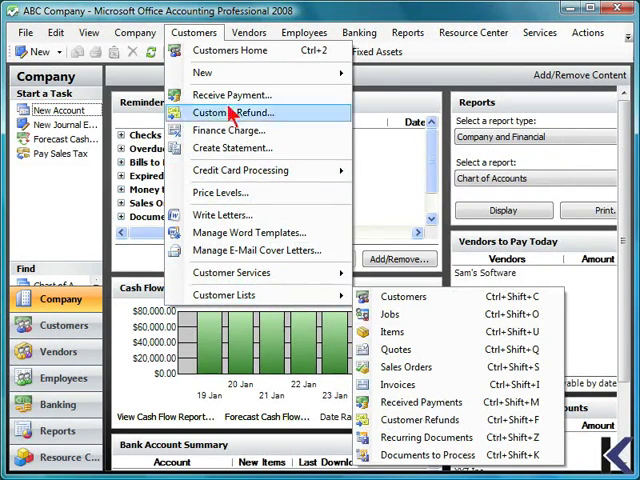
Bring up the Vendors menu with receive items, pay bills, purchase order and vendor list commands
{"action": "left_click", "coordinate": [248, 32]}
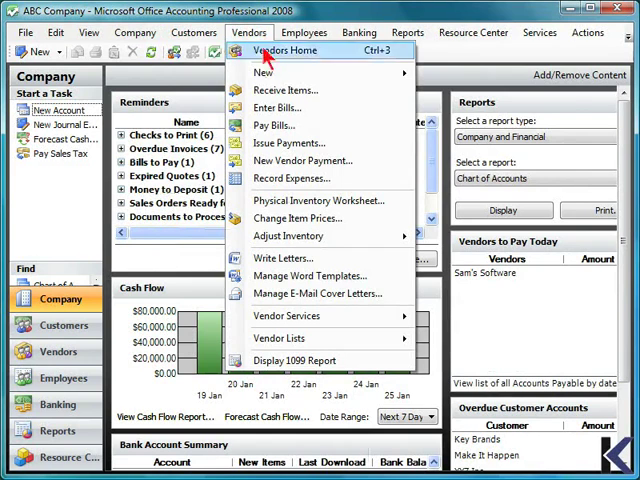
{"action": "mouse_move", "coordinate": [264, 72]}
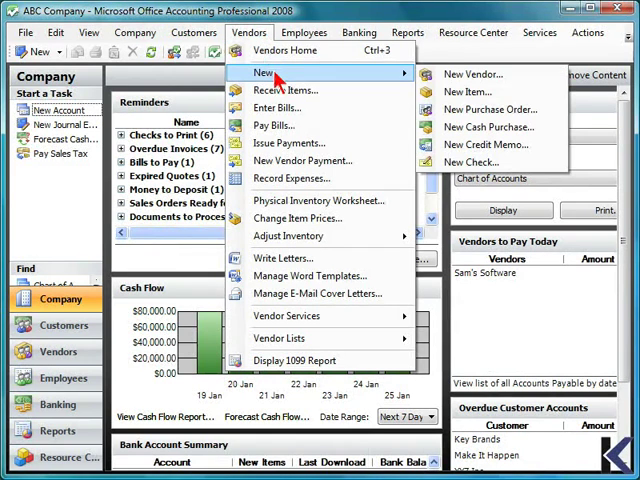
{"action": "mouse_move", "coordinate": [490, 108]}
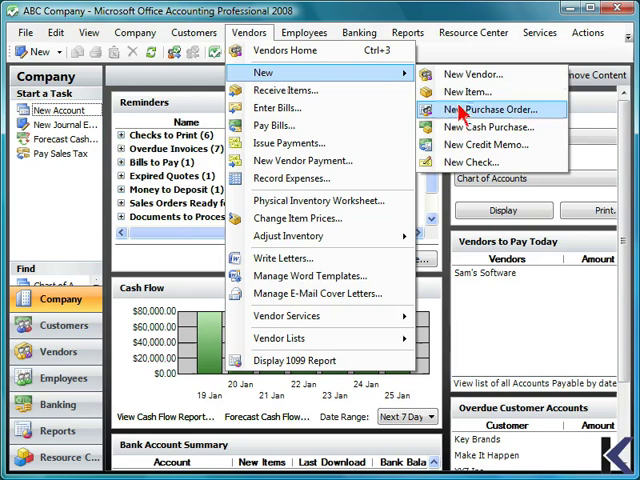
{"action": "mouse_move", "coordinate": [490, 128]}
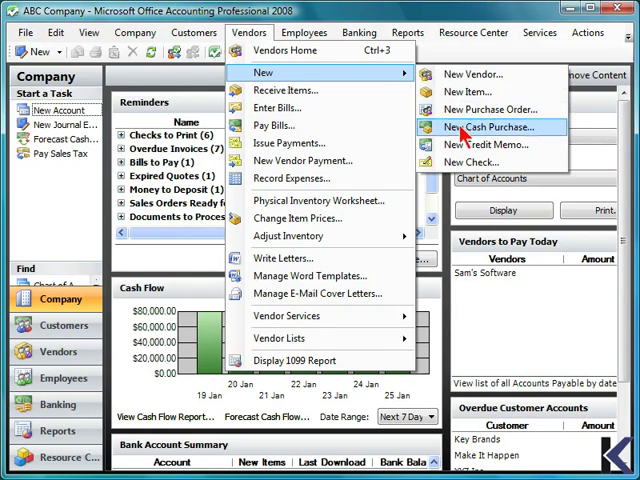
{"action": "mouse_move", "coordinate": [470, 162]}
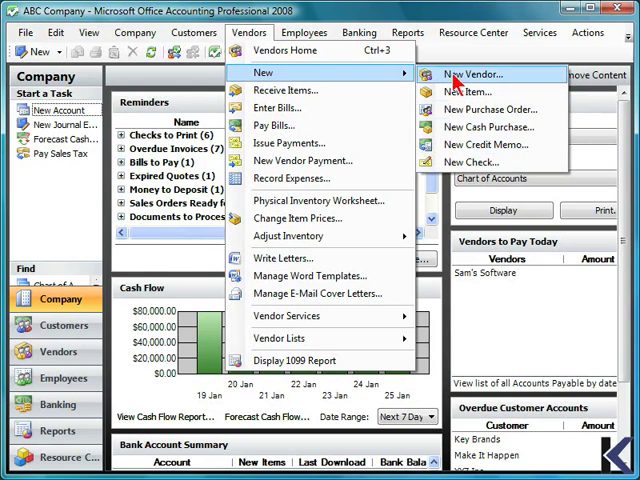
{"action": "mouse_move", "coordinate": [284, 90]}
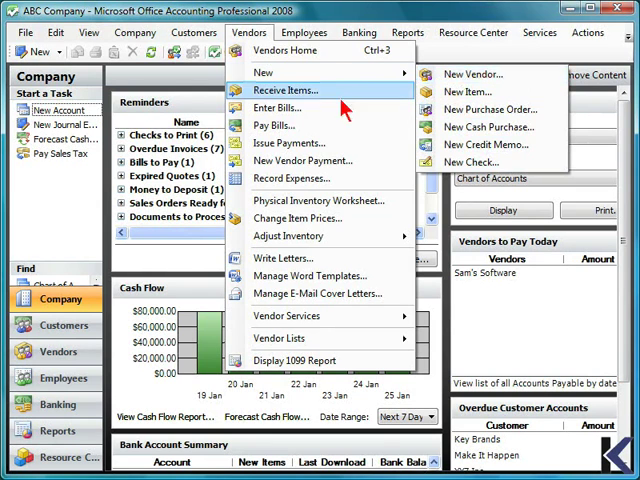
{"action": "mouse_move", "coordinate": [280, 108]}
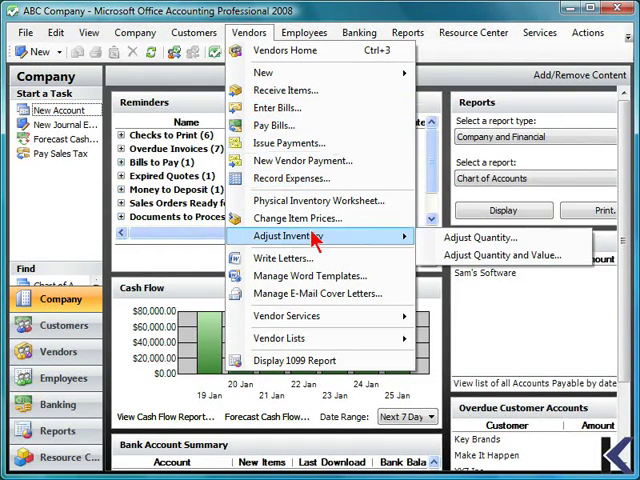
{"action": "mouse_move", "coordinate": [320, 322]}
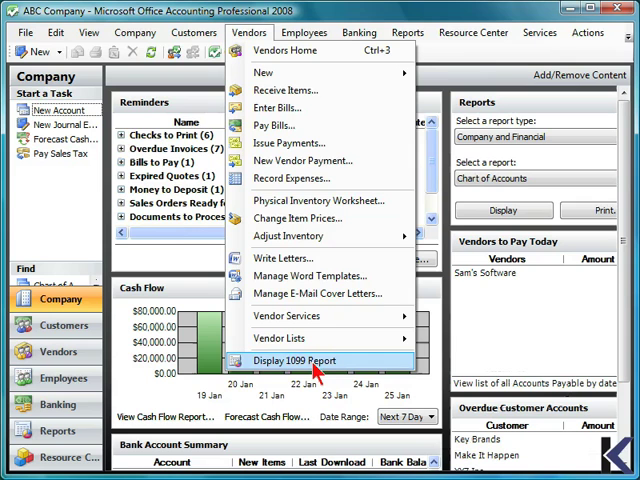
{"action": "mouse_move", "coordinate": [310, 50]}
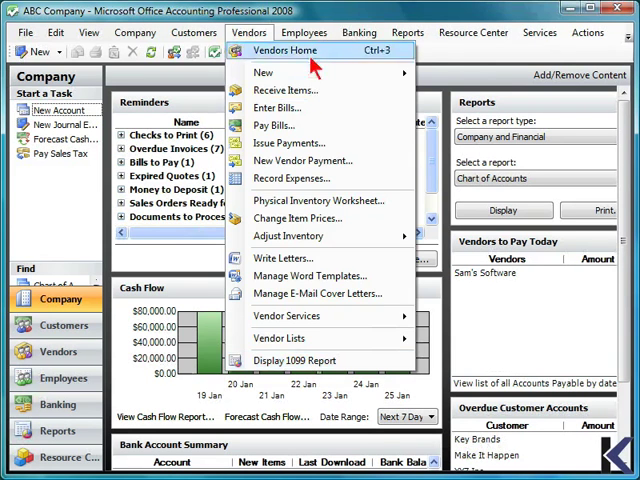
Bring up the Employees menu with new employee, time entry, payroll and employee list commands
{"action": "left_click", "coordinate": [304, 32]}
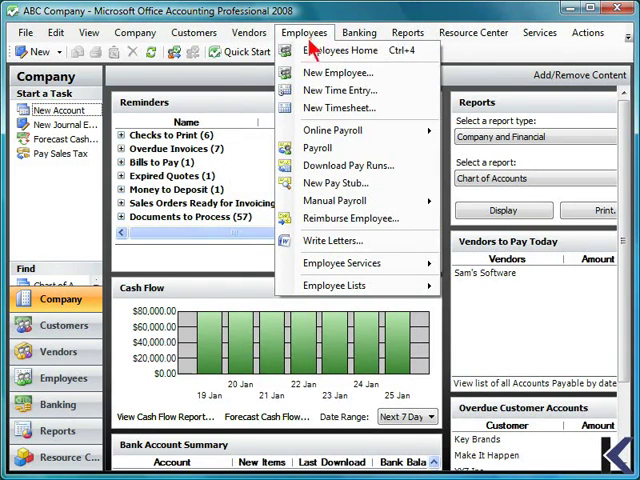
{"action": "mouse_move", "coordinate": [340, 90]}
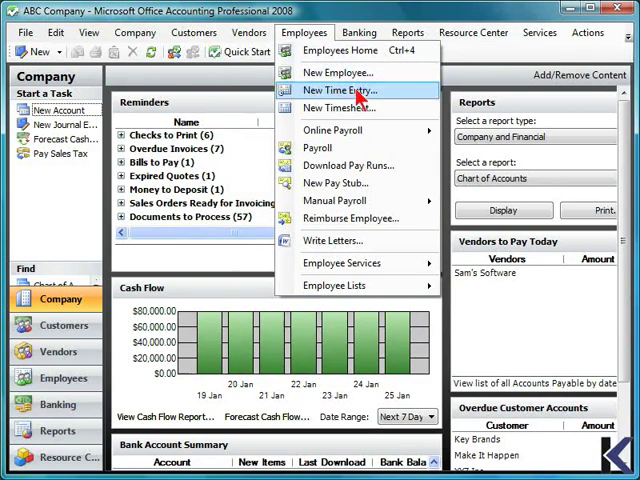
{"action": "mouse_move", "coordinate": [340, 108]}
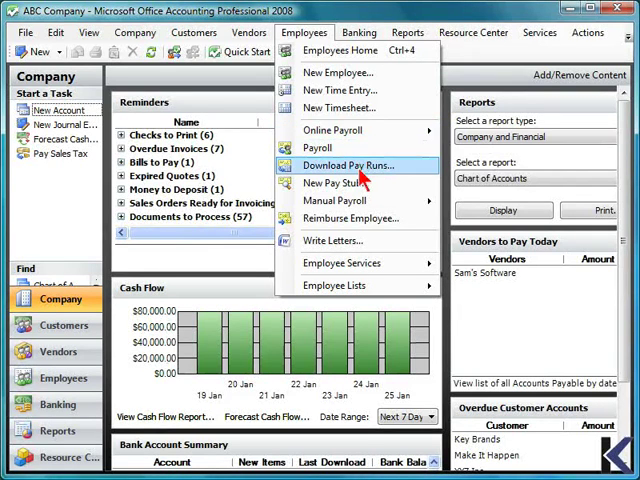
{"action": "mouse_move", "coordinate": [356, 184]}
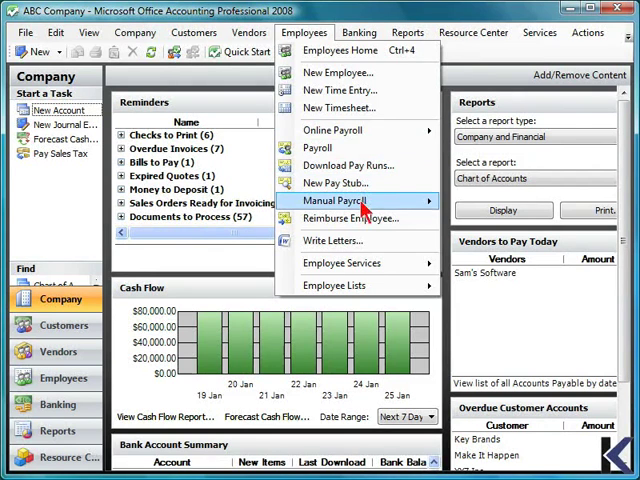
{"action": "mouse_move", "coordinate": [344, 200]}
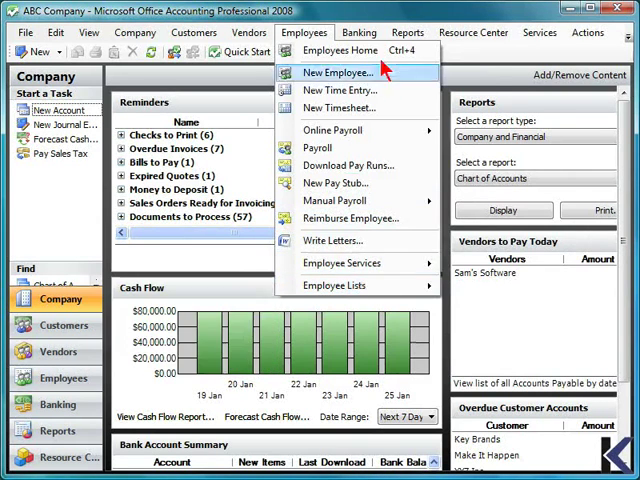
Bring up the Banking menu with bank account, check, deposit, transfer and reconcile commands
{"action": "left_click", "coordinate": [360, 32]}
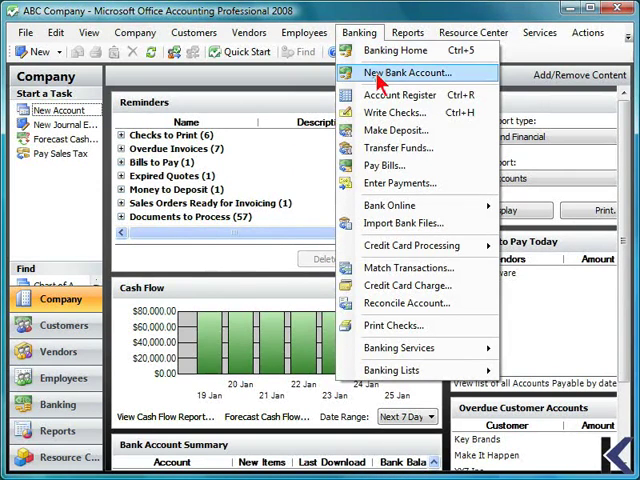
{"action": "mouse_move", "coordinate": [400, 94]}
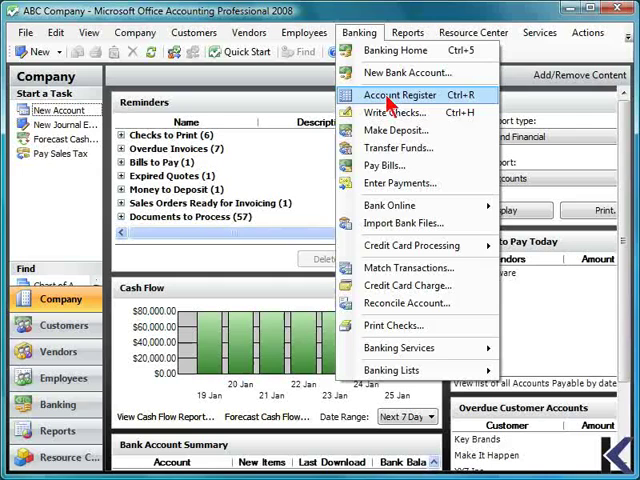
{"action": "mouse_move", "coordinate": [396, 128]}
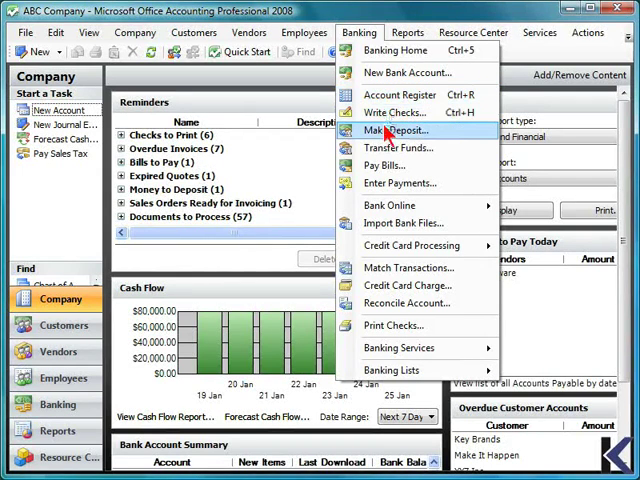
{"action": "mouse_move", "coordinate": [398, 148]}
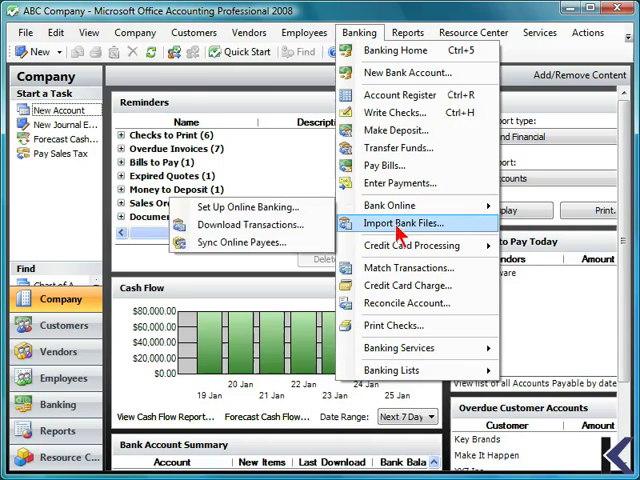
{"action": "mouse_move", "coordinate": [410, 244]}
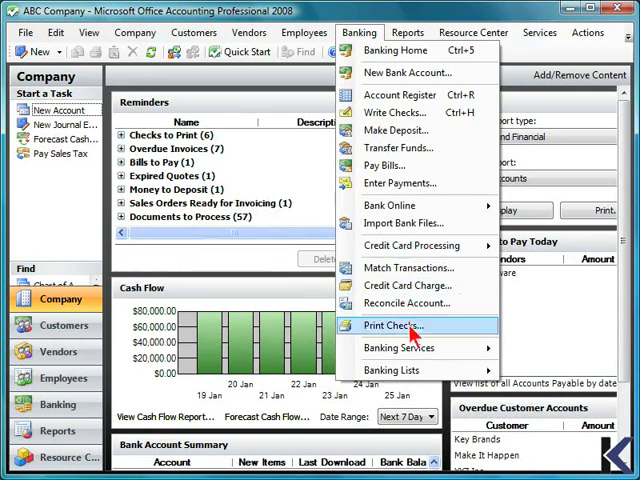
{"action": "mouse_move", "coordinate": [400, 348]}
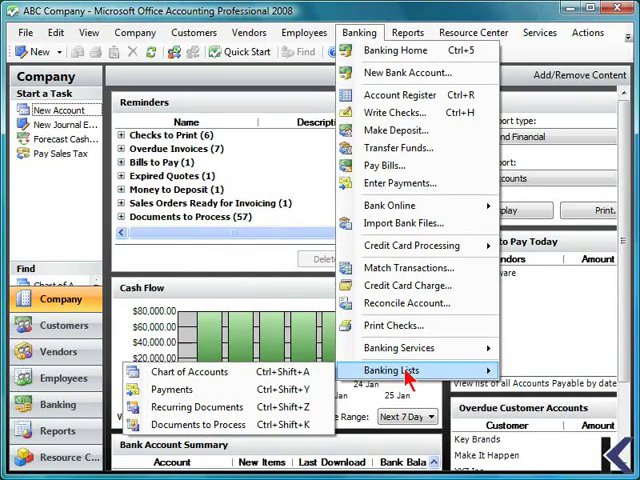
Bring up the Reports menu with company, customer, sales, banking and fixed asset report categories
{"action": "left_click", "coordinate": [408, 32]}
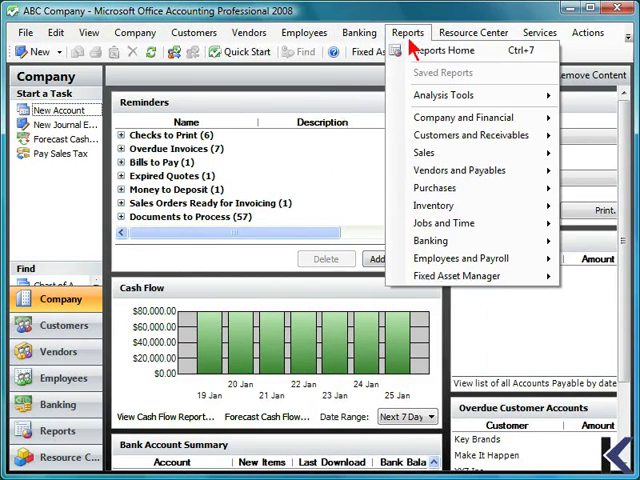
{"action": "mouse_move", "coordinate": [444, 50]}
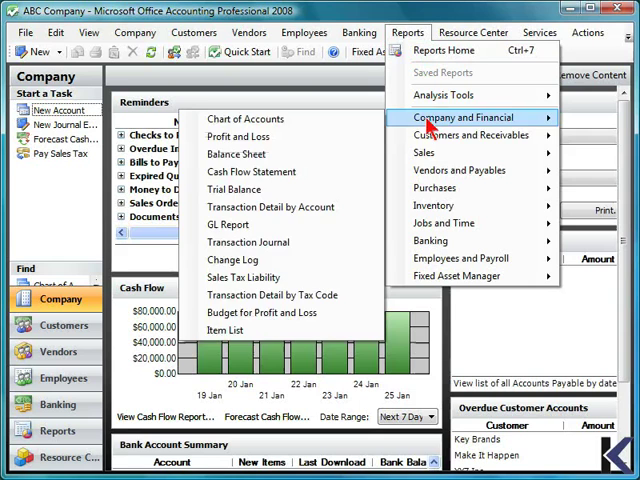
{"action": "mouse_move", "coordinate": [424, 152]}
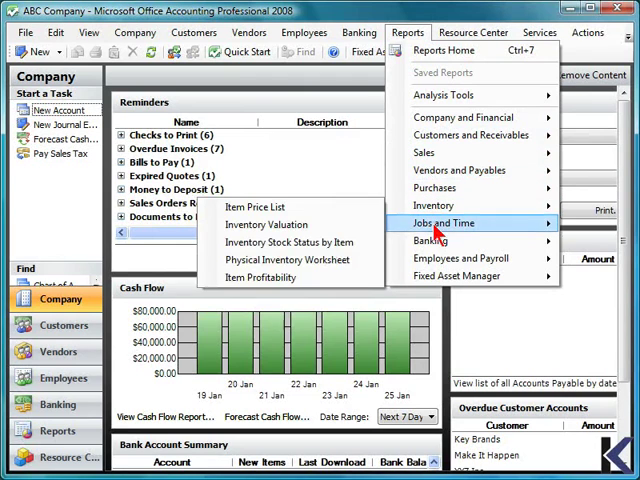
{"action": "mouse_move", "coordinate": [430, 240]}
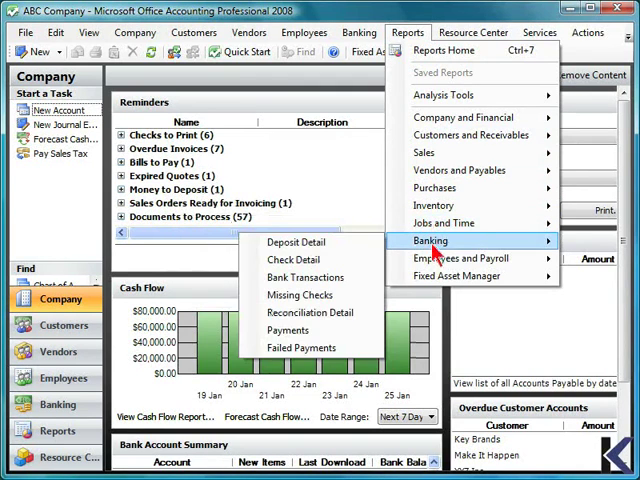
{"action": "mouse_move", "coordinate": [460, 258]}
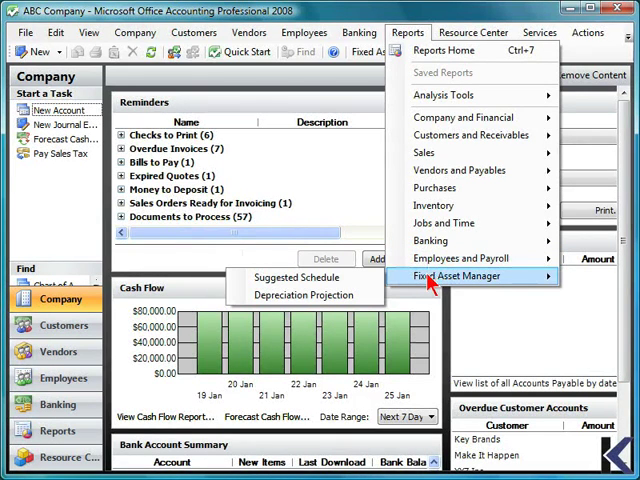
{"action": "left_click", "coordinate": [472, 32]}
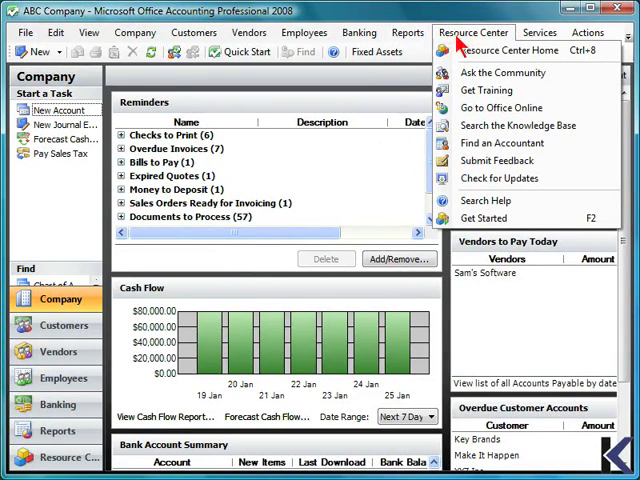
{"action": "mouse_move", "coordinate": [488, 90]}
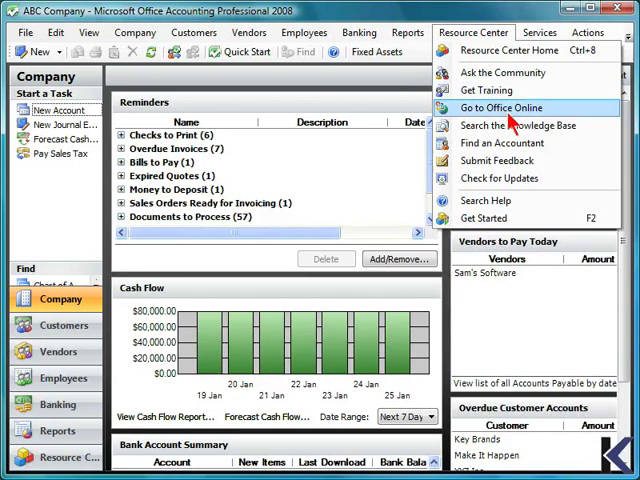
{"action": "mouse_move", "coordinate": [510, 126]}
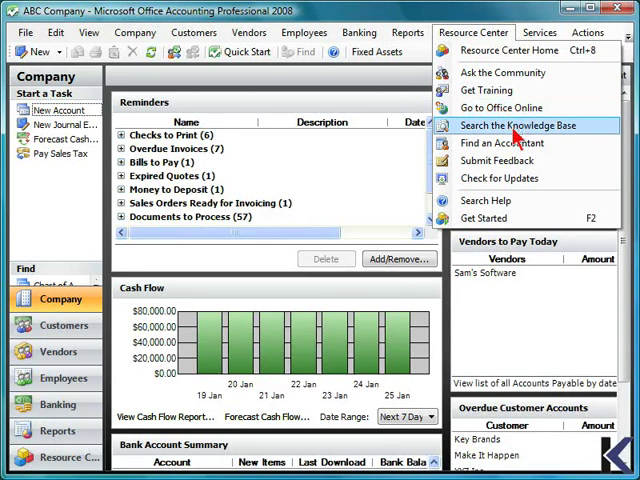
{"action": "mouse_move", "coordinate": [502, 144]}
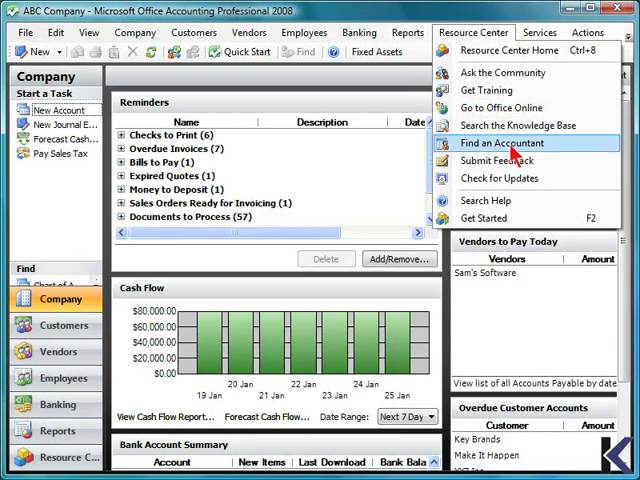
{"action": "mouse_move", "coordinate": [516, 160]}
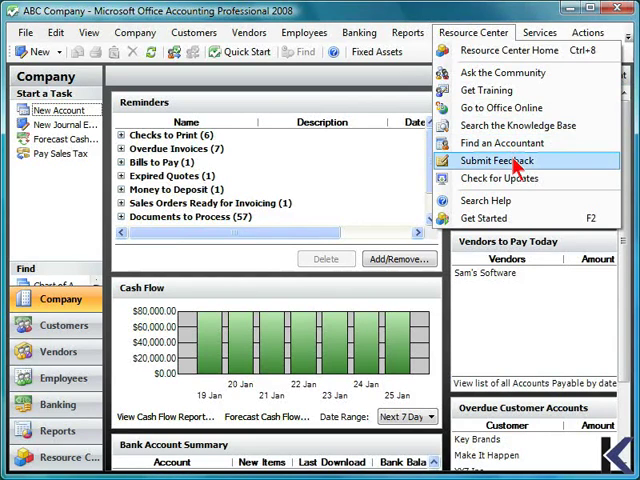
{"action": "mouse_move", "coordinate": [500, 178]}
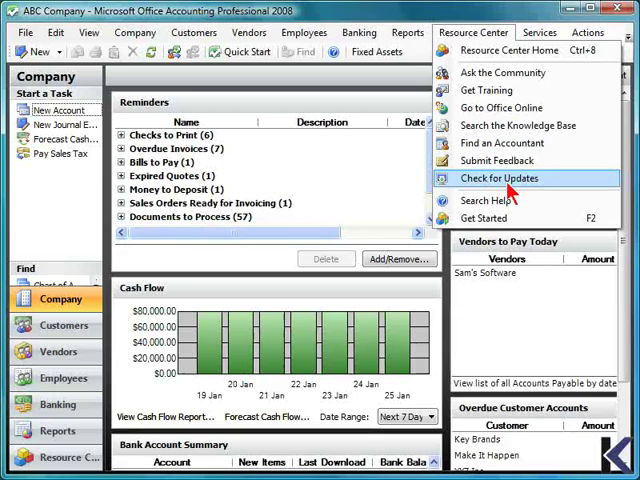
{"action": "mouse_move", "coordinate": [488, 200]}
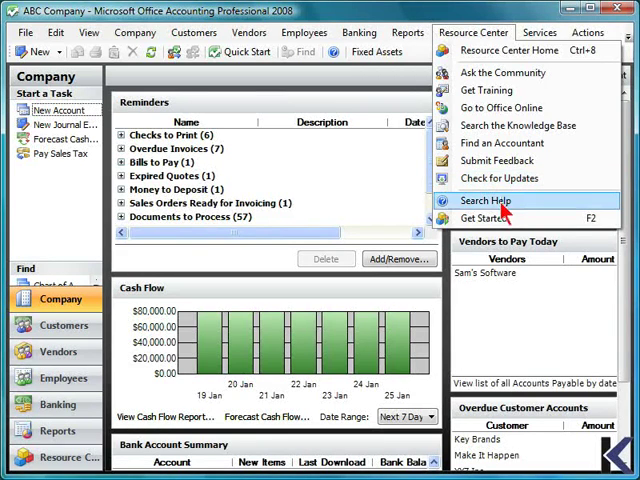
{"action": "mouse_move", "coordinate": [496, 218]}
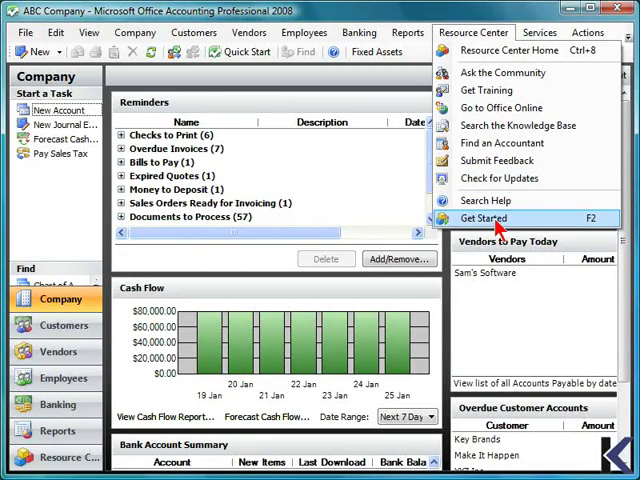
{"action": "mouse_move", "coordinate": [520, 126]}
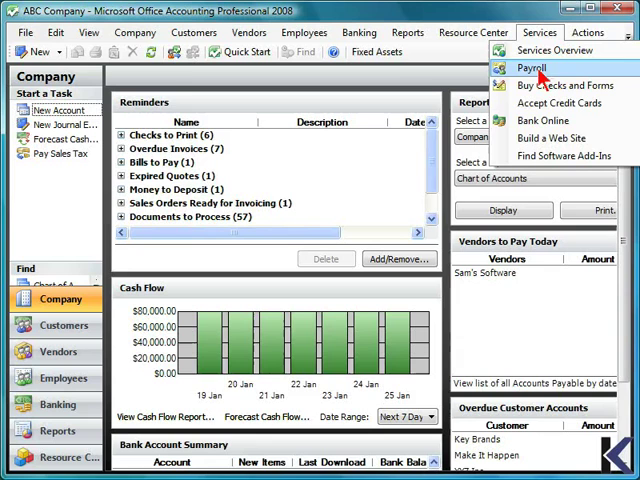
{"action": "mouse_move", "coordinate": [564, 84]}
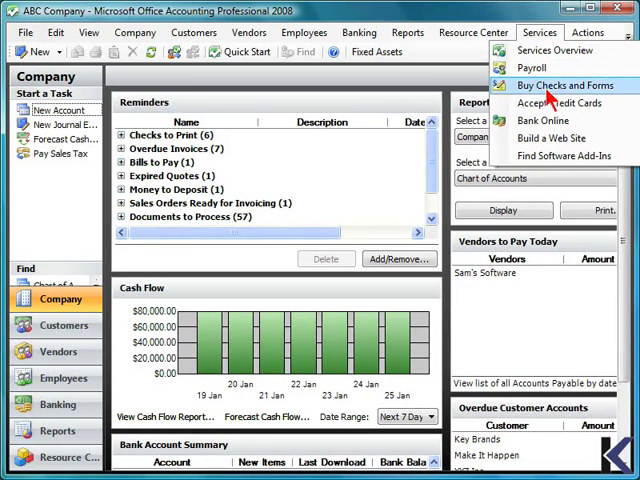
{"action": "mouse_move", "coordinate": [560, 104]}
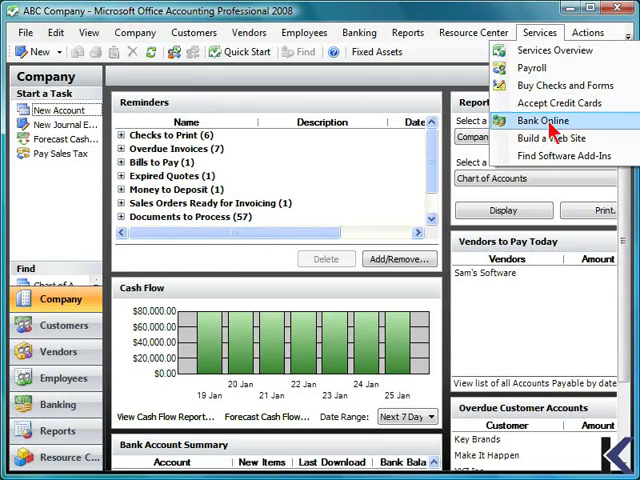
{"action": "mouse_move", "coordinate": [556, 136]}
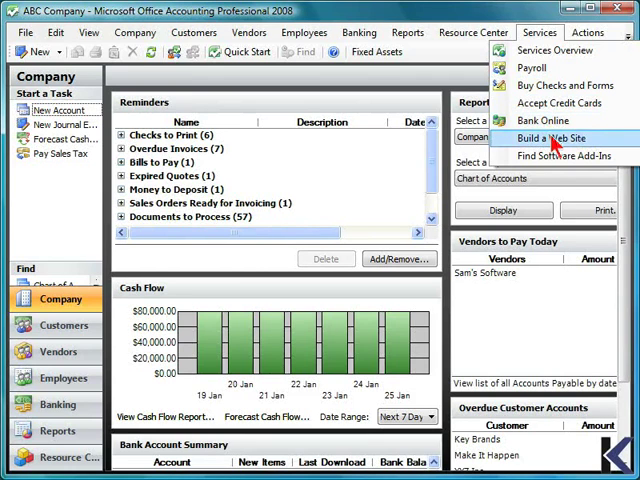
{"action": "mouse_move", "coordinate": [552, 156]}
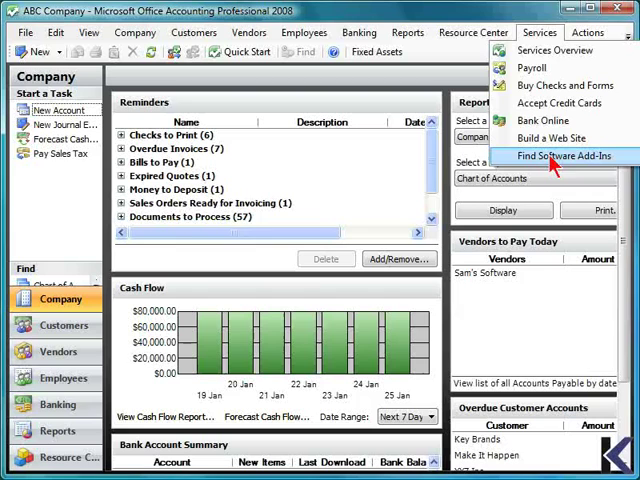
Bring up the Actions menu offering export to Excel after browsing the Services menu
{"action": "left_click", "coordinate": [588, 32]}
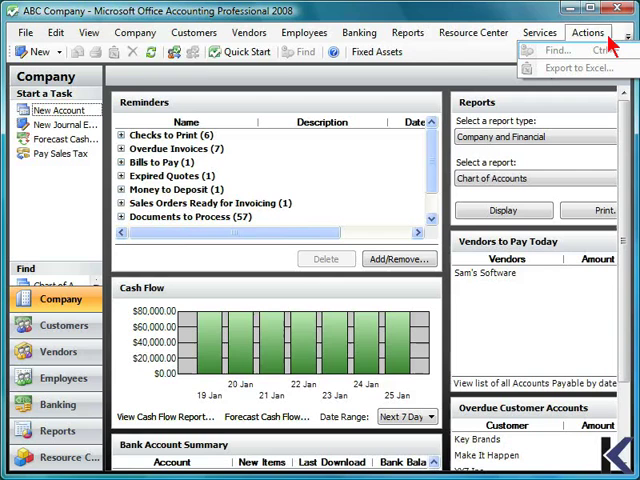
{"action": "mouse_move", "coordinate": [610, 44]}
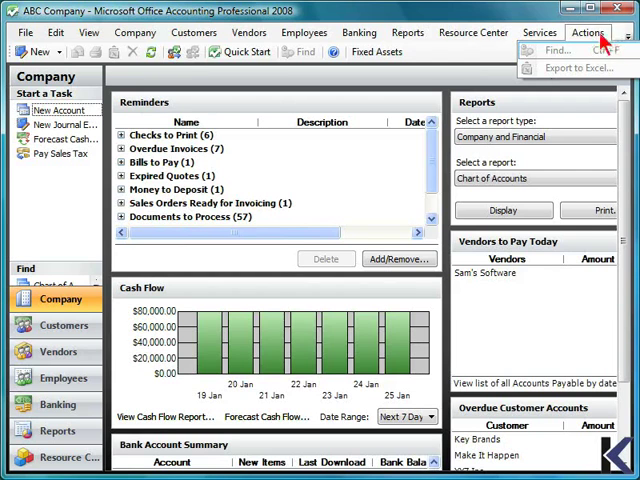
Close the Actions menu and reveal the overflow Fixed Assets and Credit Profile menus
{"action": "left_click", "coordinate": [588, 32]}
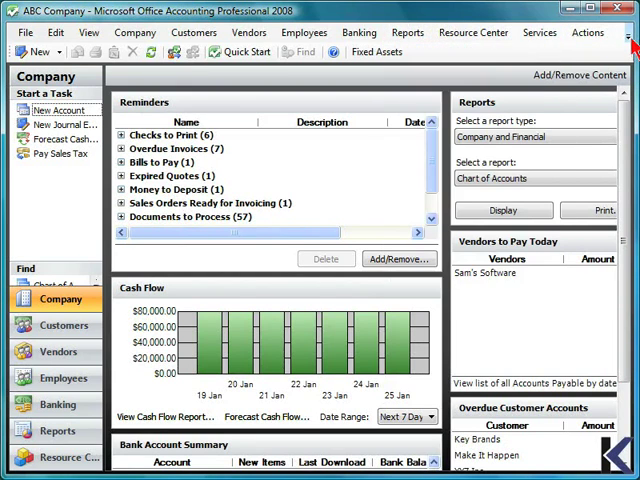
{"action": "left_click", "coordinate": [596, 52]}
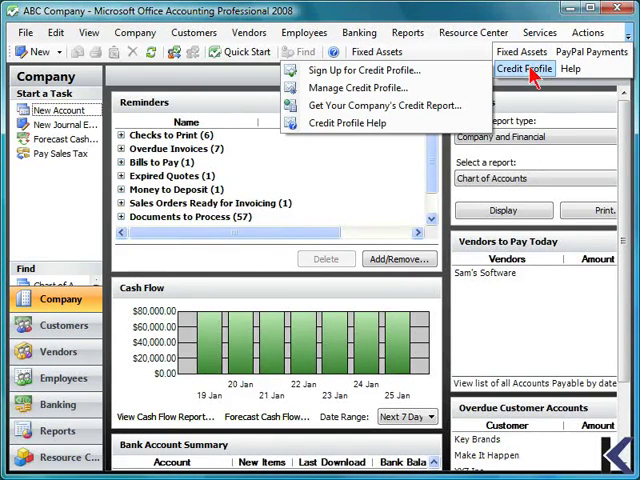
{"action": "mouse_move", "coordinate": [348, 122]}
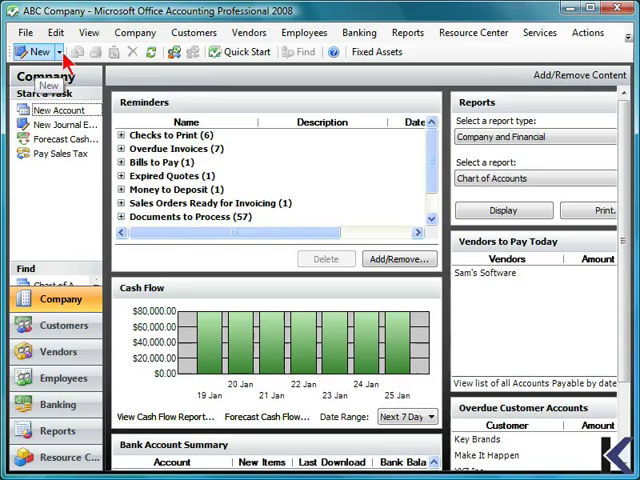
{"action": "left_click", "coordinate": [34, 52]}
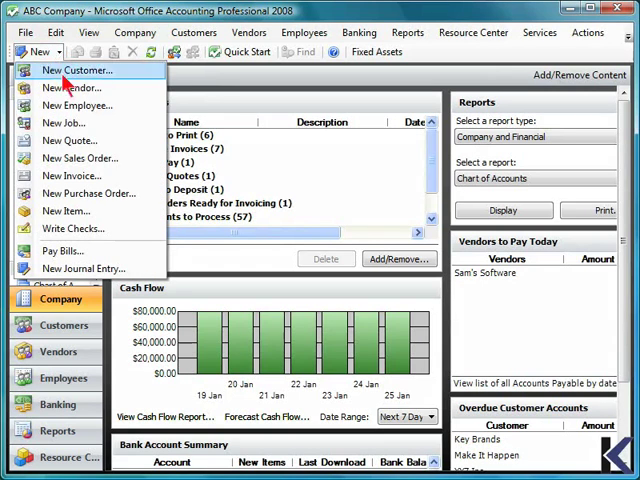
{"action": "mouse_move", "coordinate": [72, 70]}
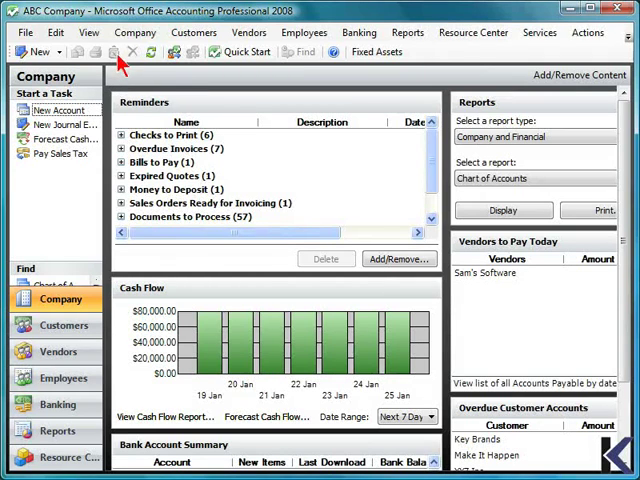
{"action": "mouse_move", "coordinate": [132, 58]}
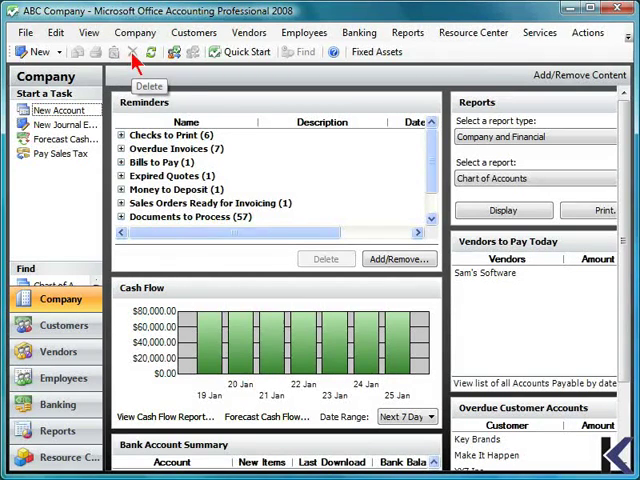
{"action": "mouse_move", "coordinate": [148, 52]}
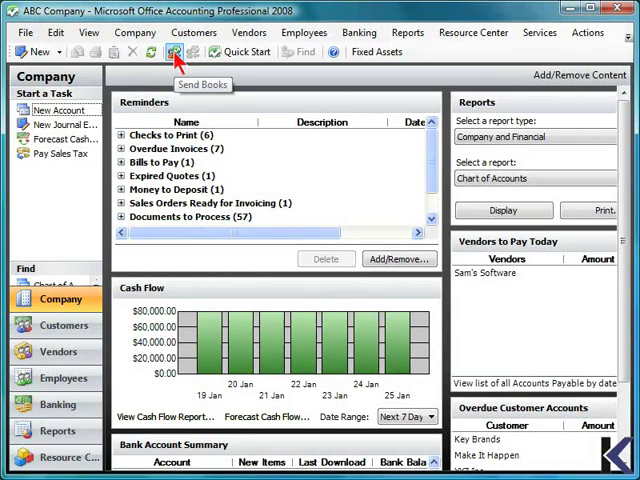
{"action": "mouse_move", "coordinate": [196, 52]}
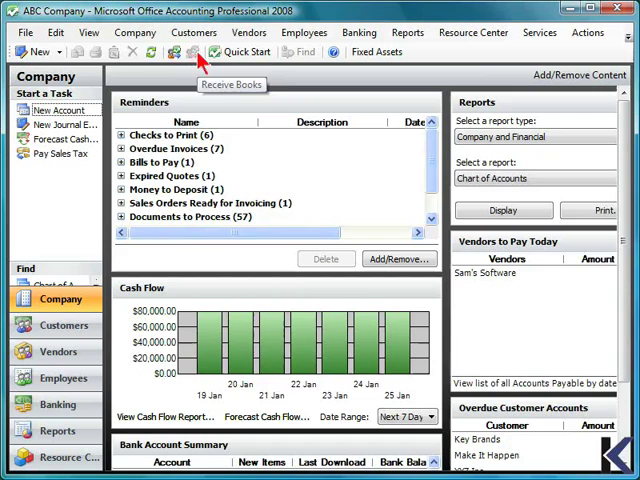